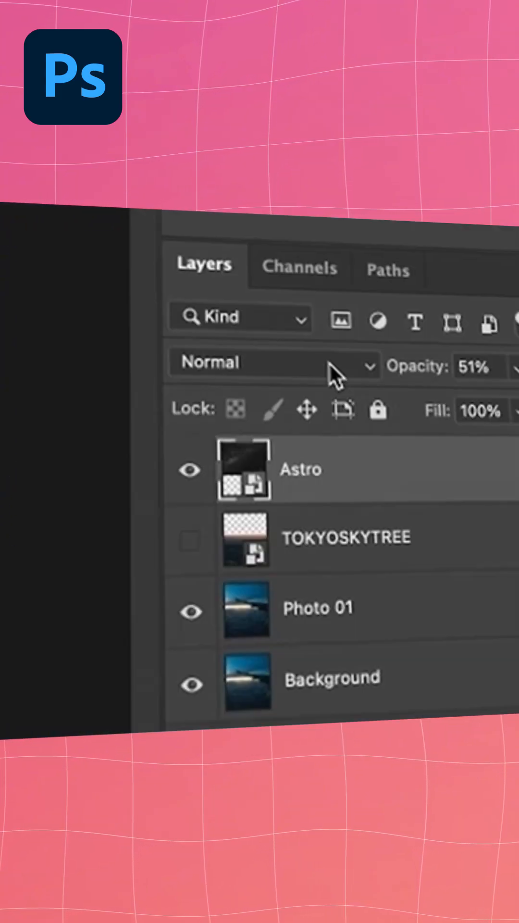
# Open the blend mode dropdown for the Astro layer in the Layers panel
pyautogui.click(270, 361)
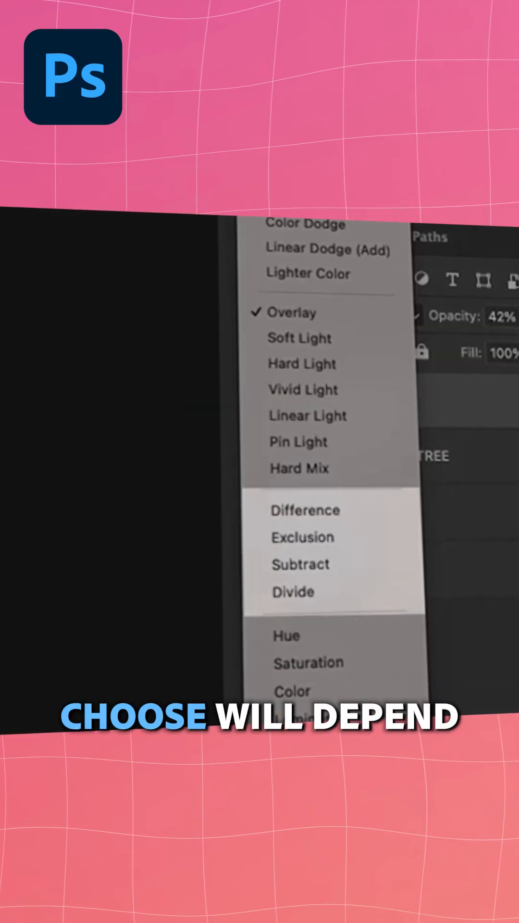